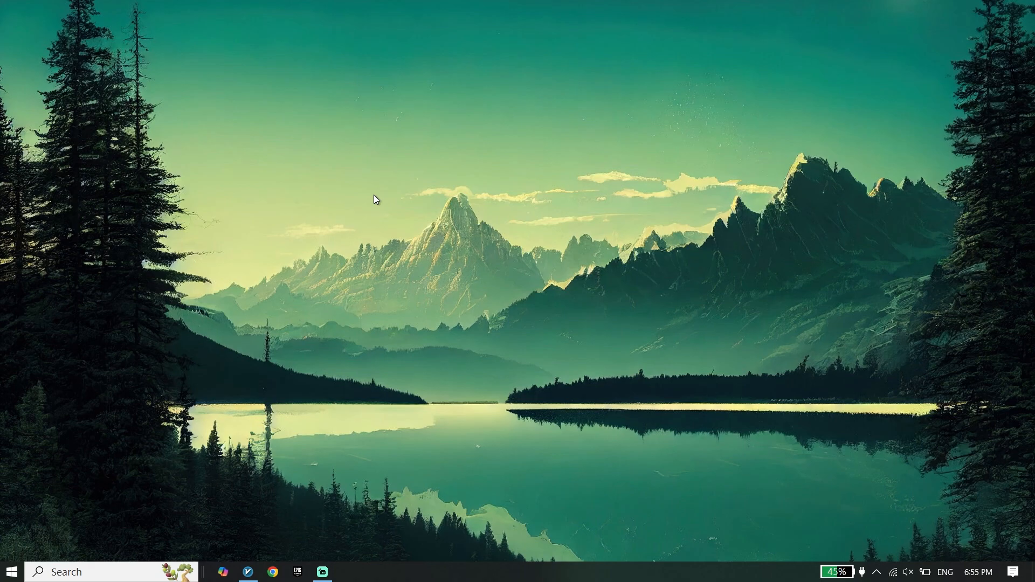
mouse_move(292, 453)
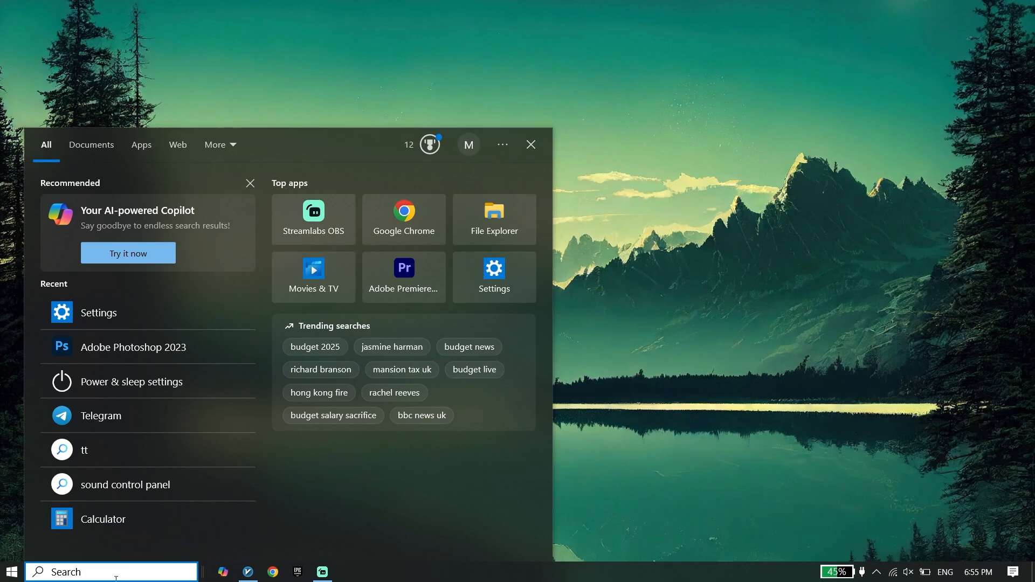
Navigate through Network and Internet to the Network and Sharing Center with its active connections
type("calculator")
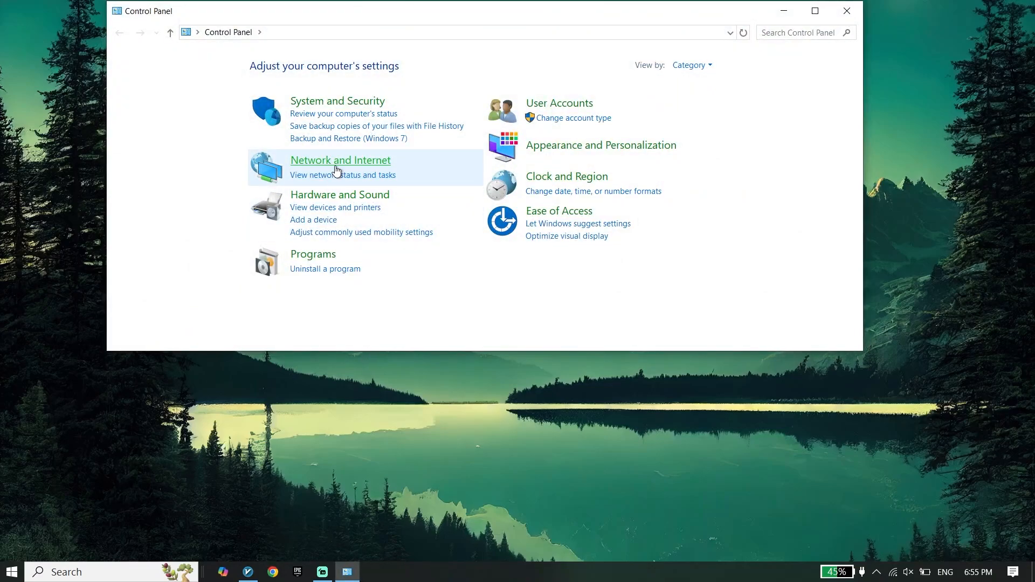
left_click(341, 159)
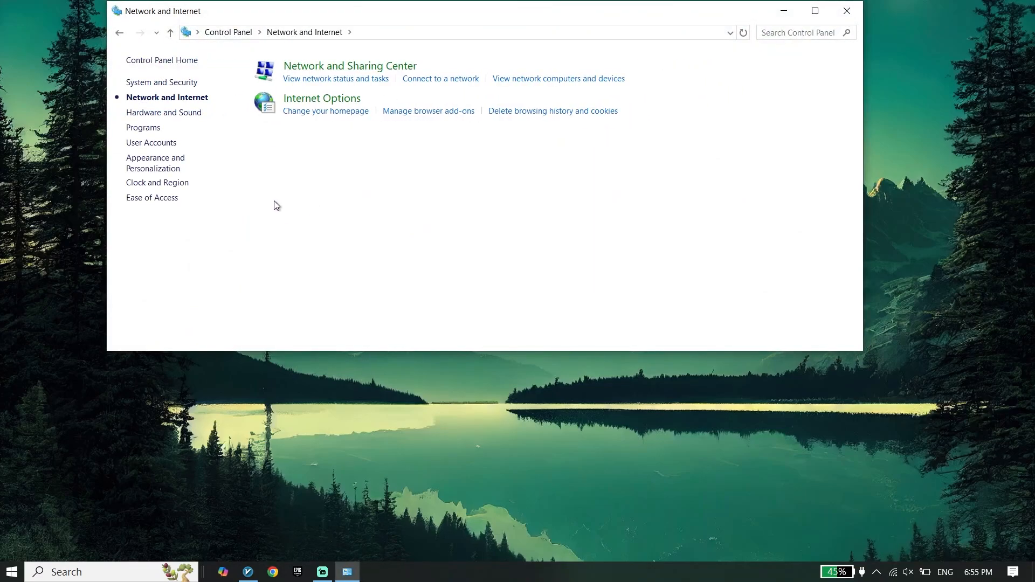
mouse_move(398, 116)
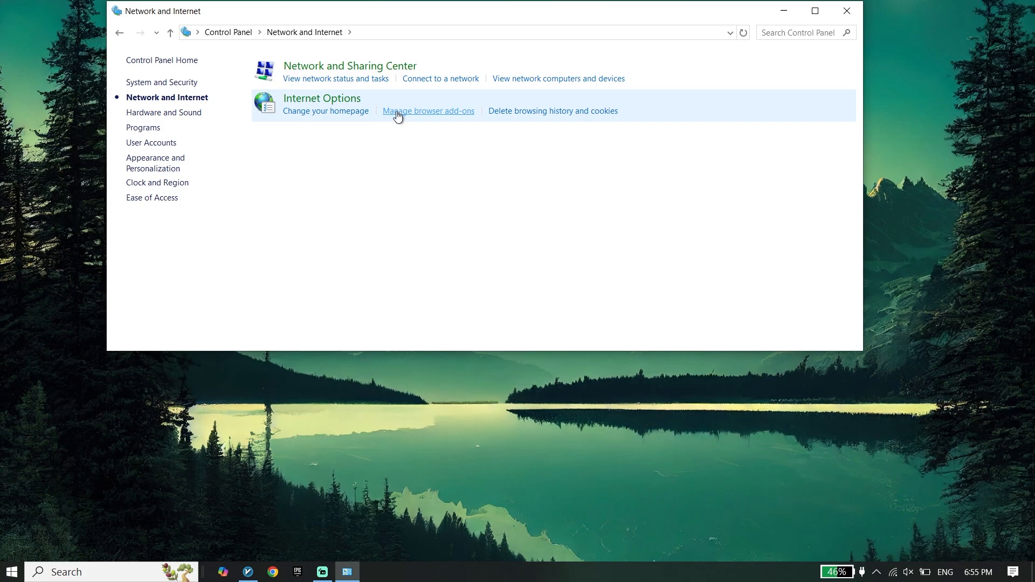
left_click(351, 66)
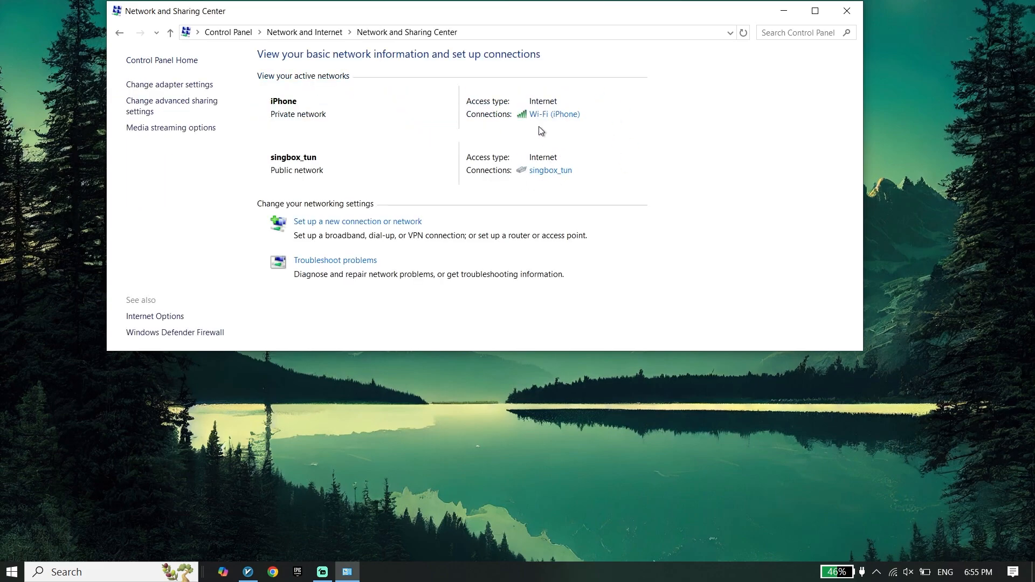
Set the Wi-Fi (iPhone) IPv4 DNS servers to 1.1.1.1 preferred and 1.0.0.1 alternate
left_click(554, 114)
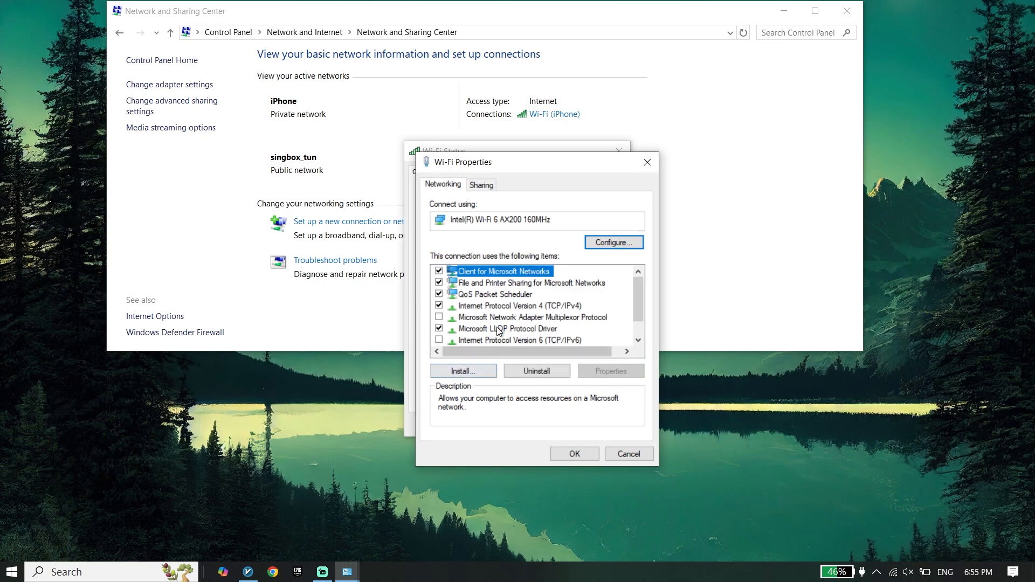
mouse_move(482, 308)
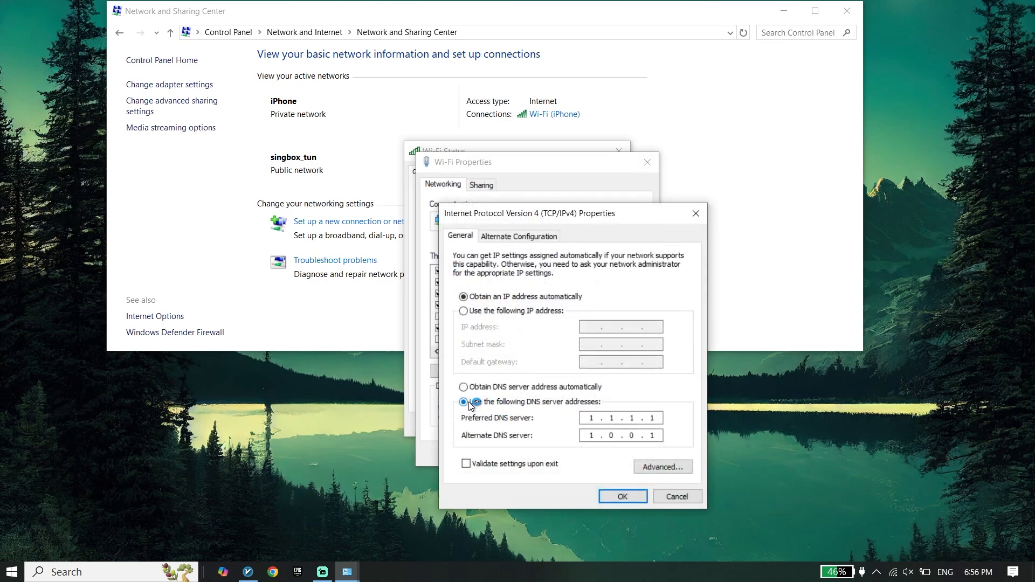
left_click(463, 401)
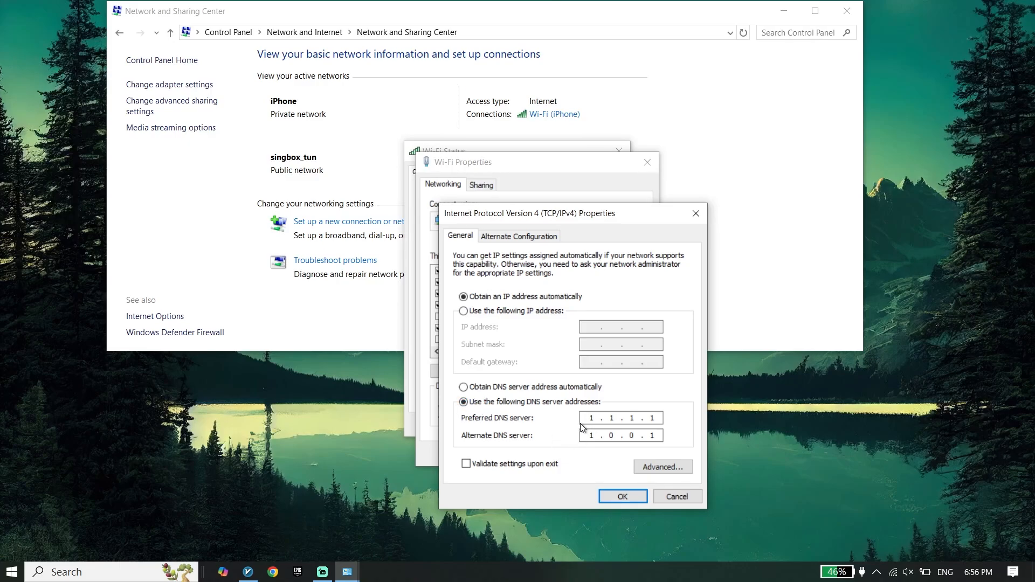
mouse_move(643, 429)
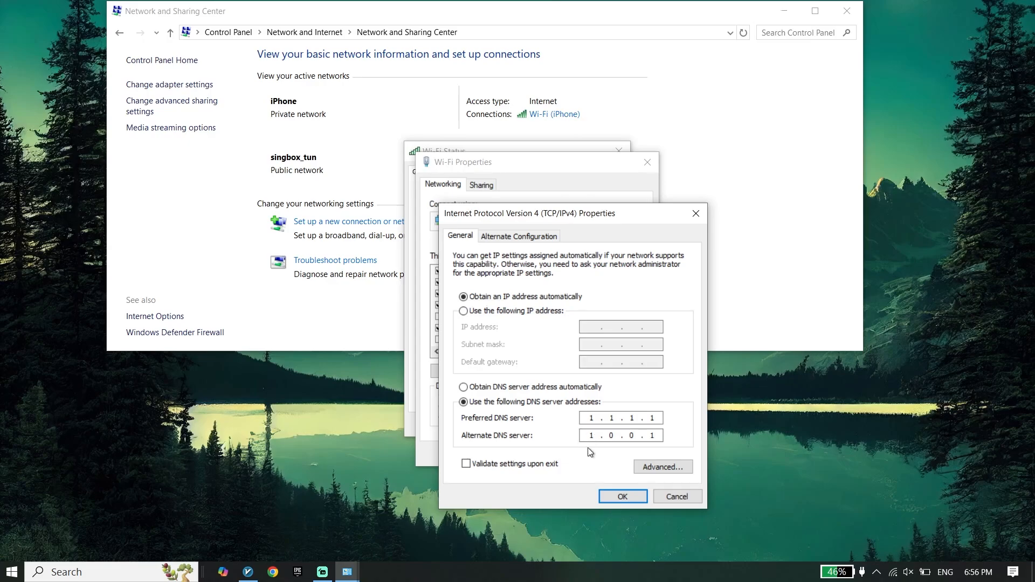
mouse_move(611, 455)
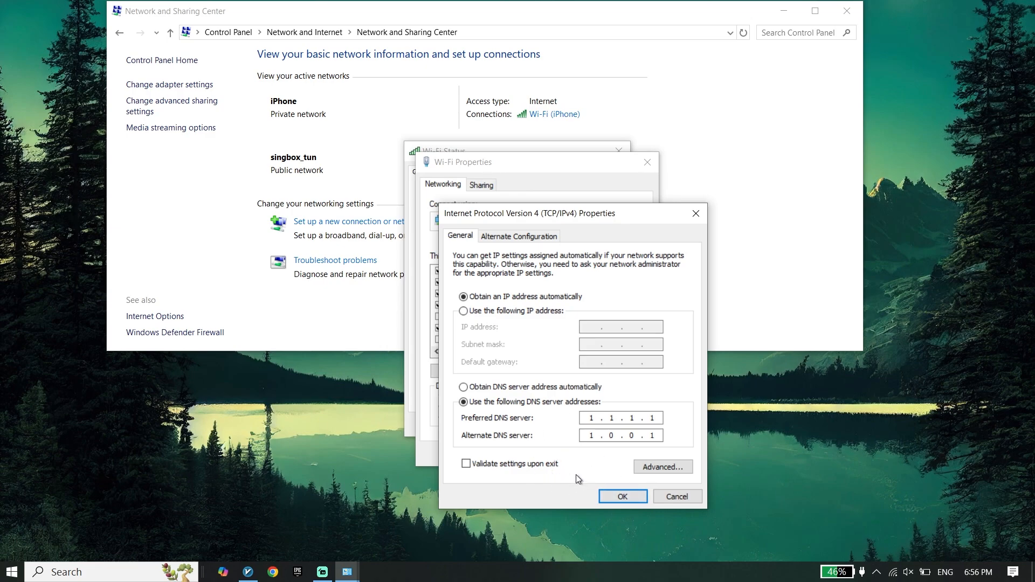
left_click(623, 496)
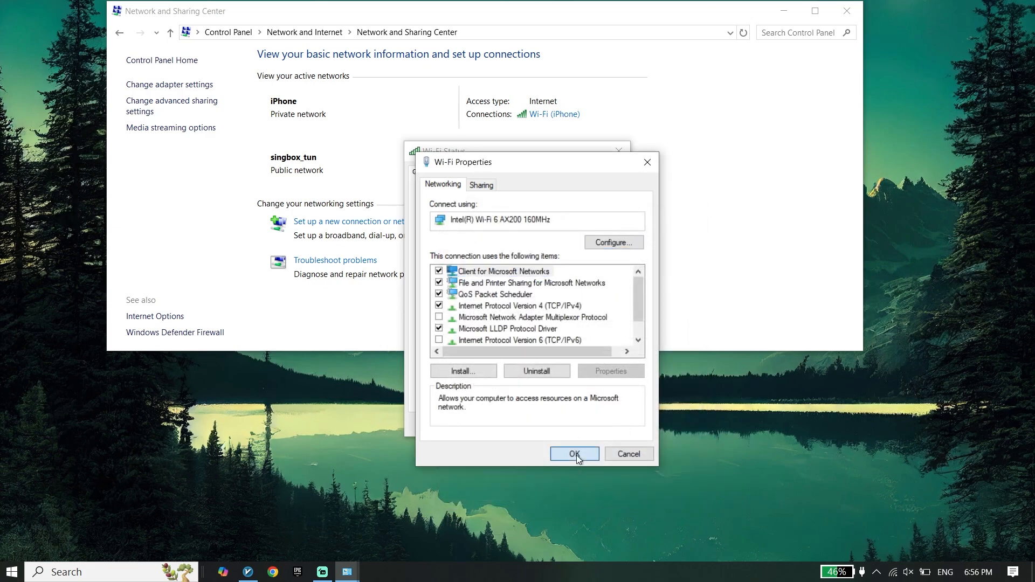
Close Wi-Fi Properties and start Command Prompt as administrator from a 'cmd' search
left_click(574, 453)
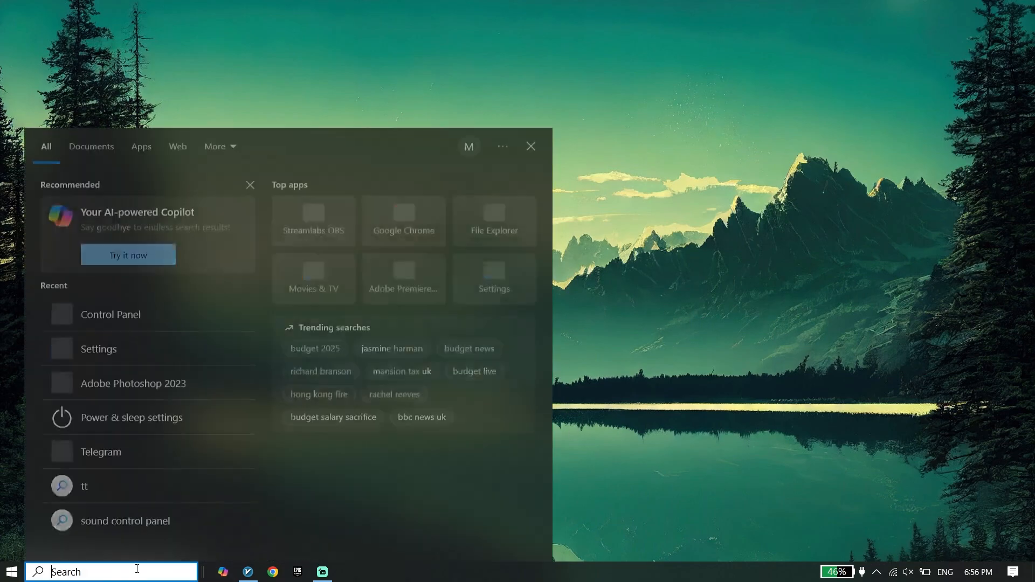
type("cmd")
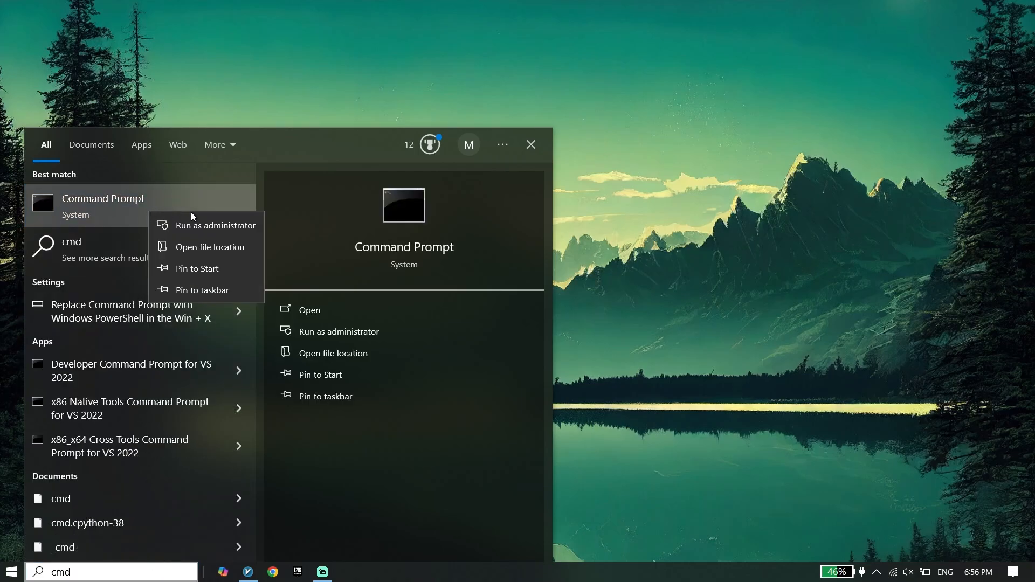
mouse_move(209, 231)
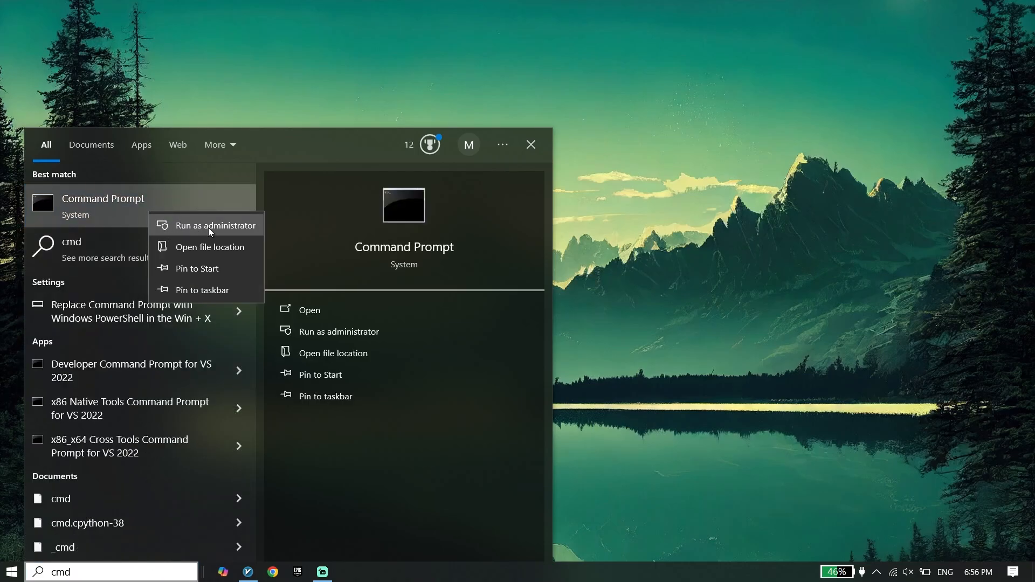
left_click(214, 225)
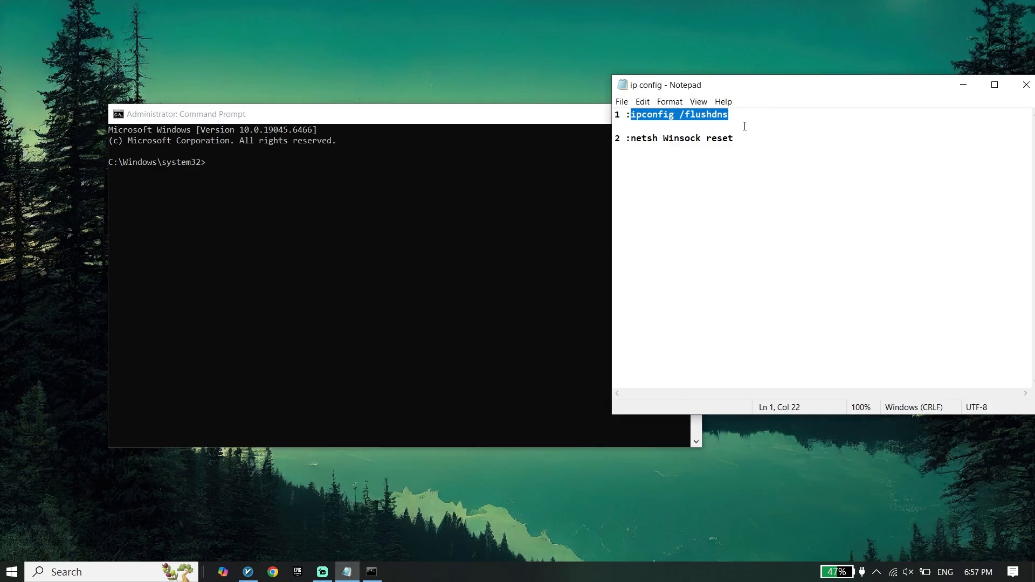
mouse_move(734, 126)
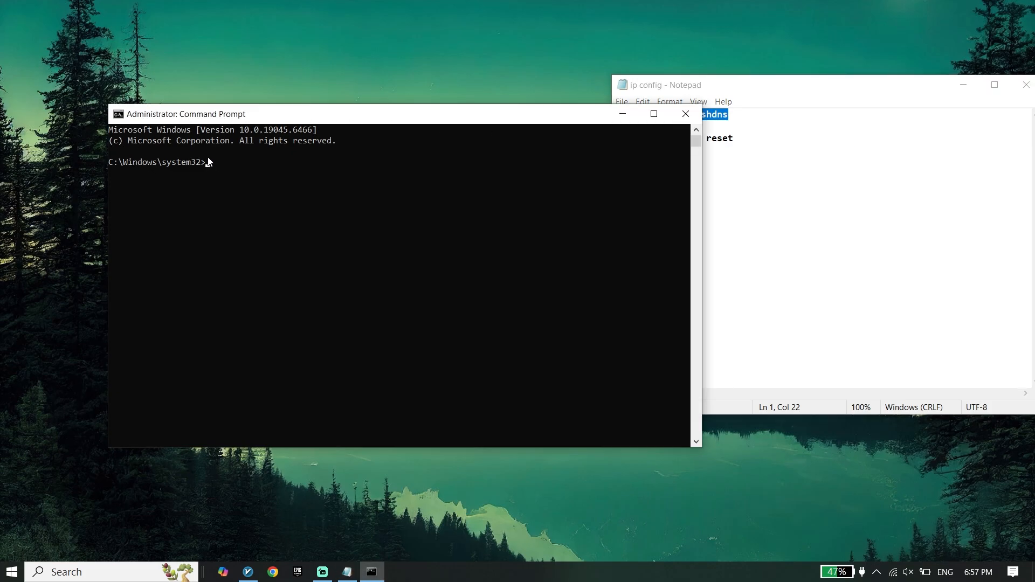
mouse_move(243, 185)
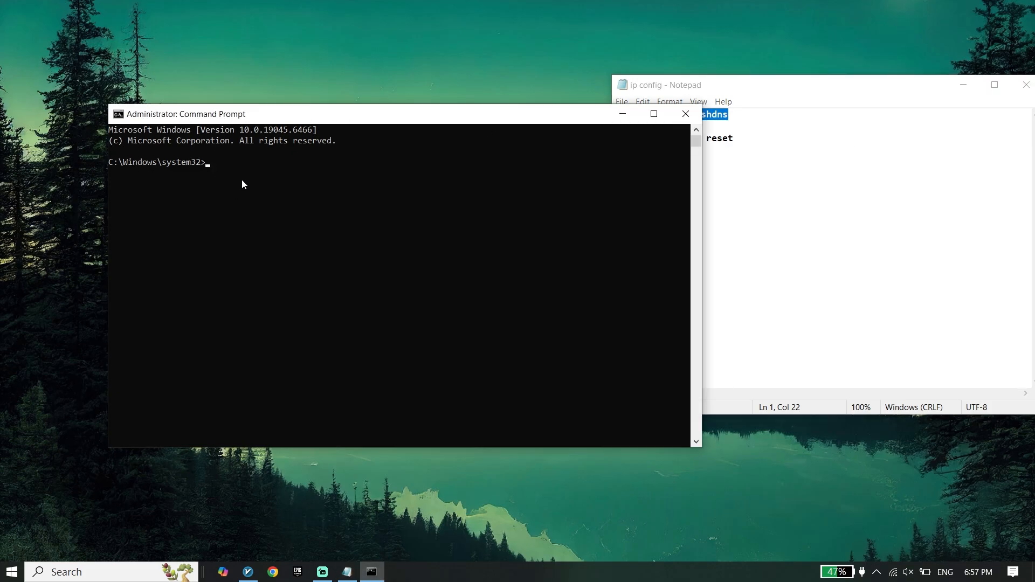
Run ipconfig /flushdns and netsh Winsock reset in the admin Command Prompt
type("ipconfig /flushdns")
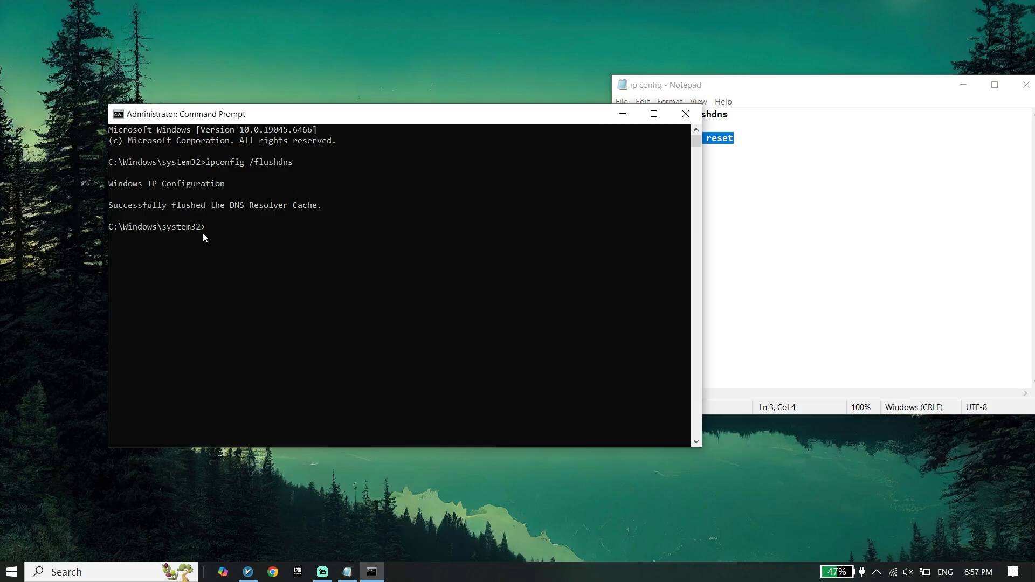
type("netsh Winsock reset")
type("^E")
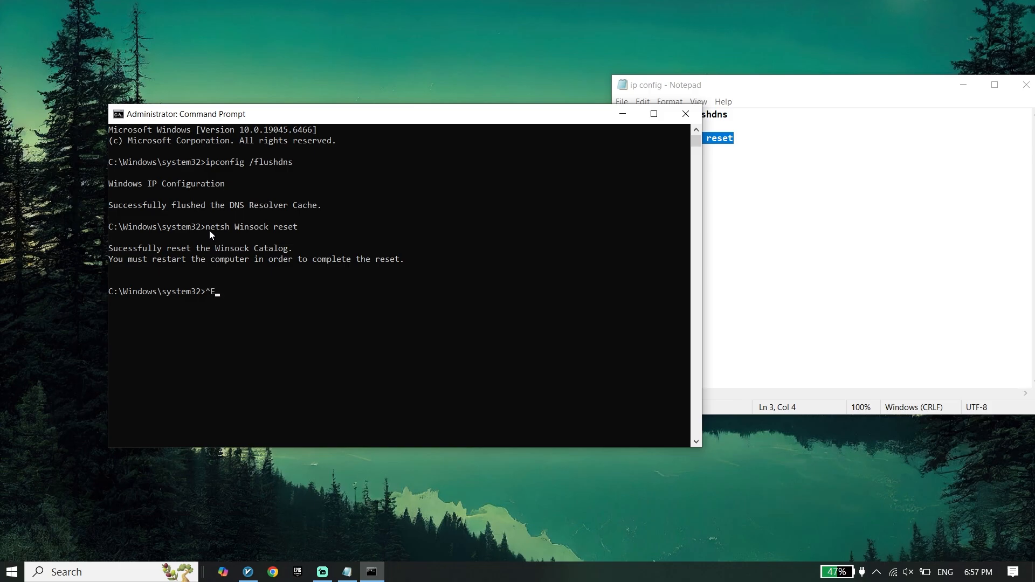
Exit the Command Prompt window, returning to the desktop
type("xit")
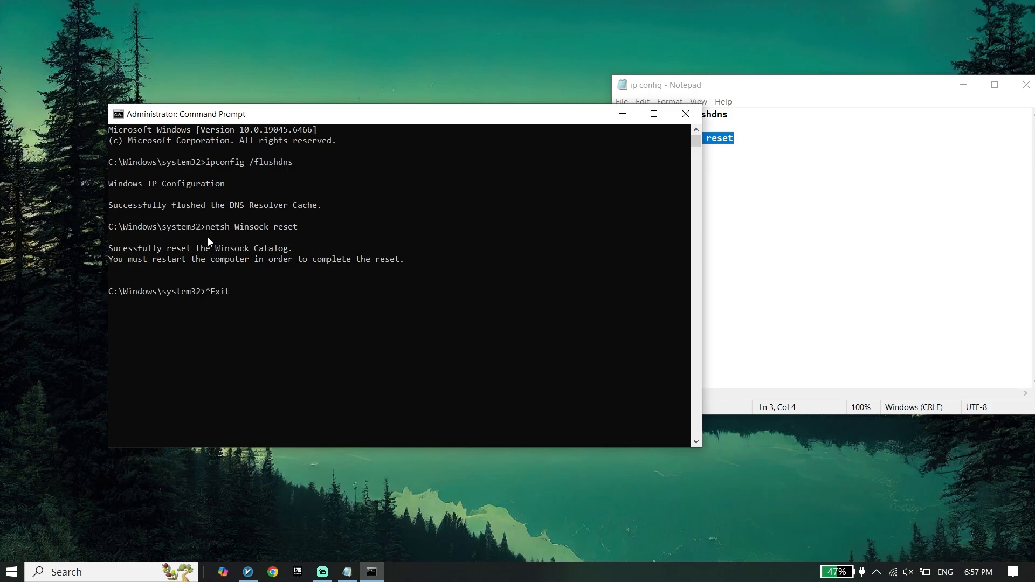
key("Enter")
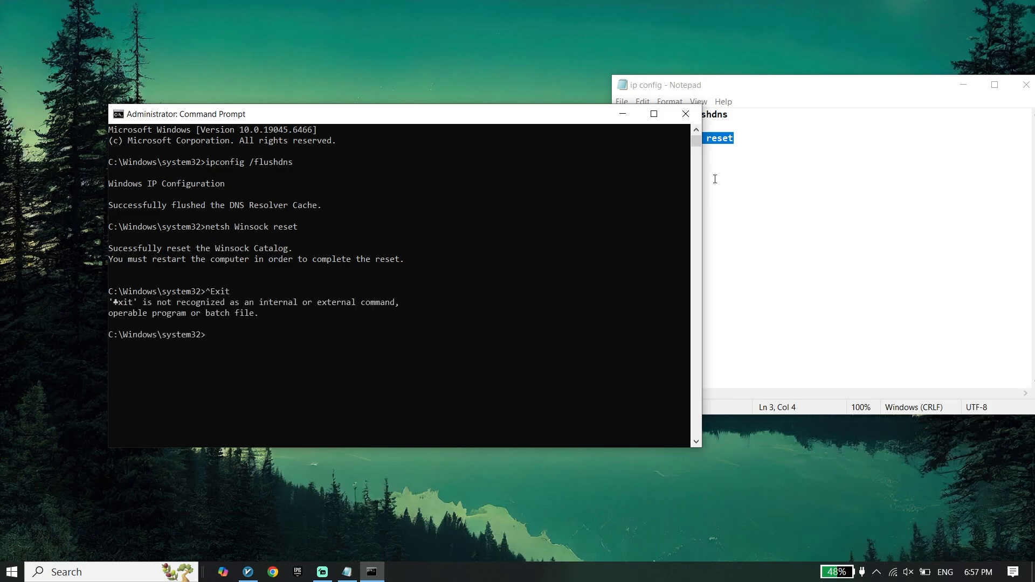
type("exit")
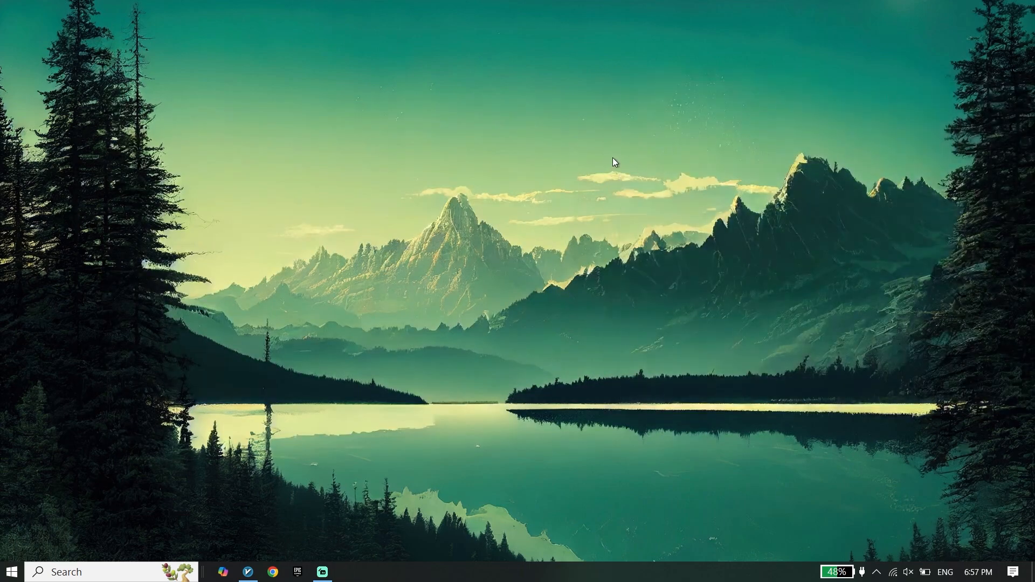
mouse_move(598, 156)
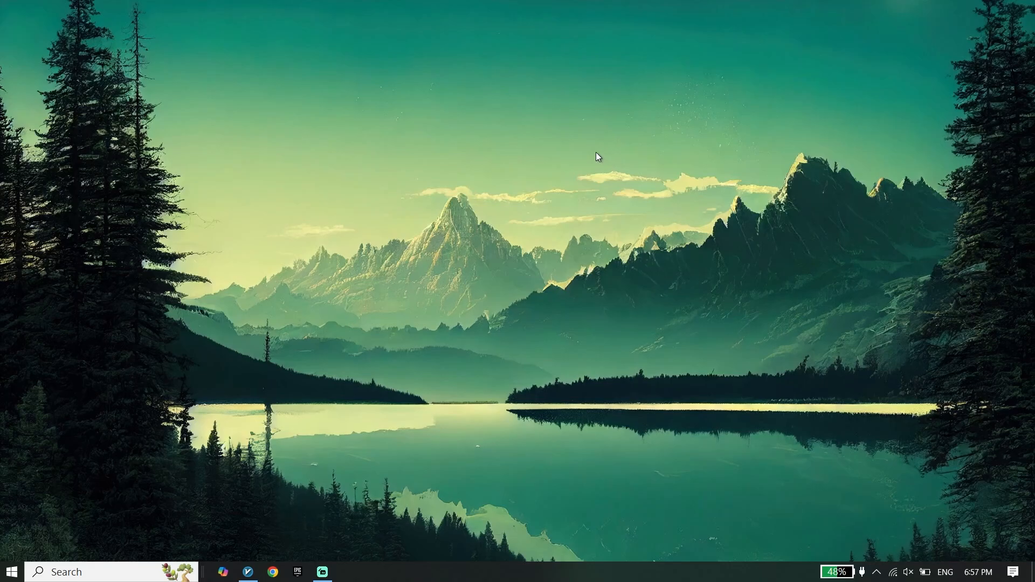